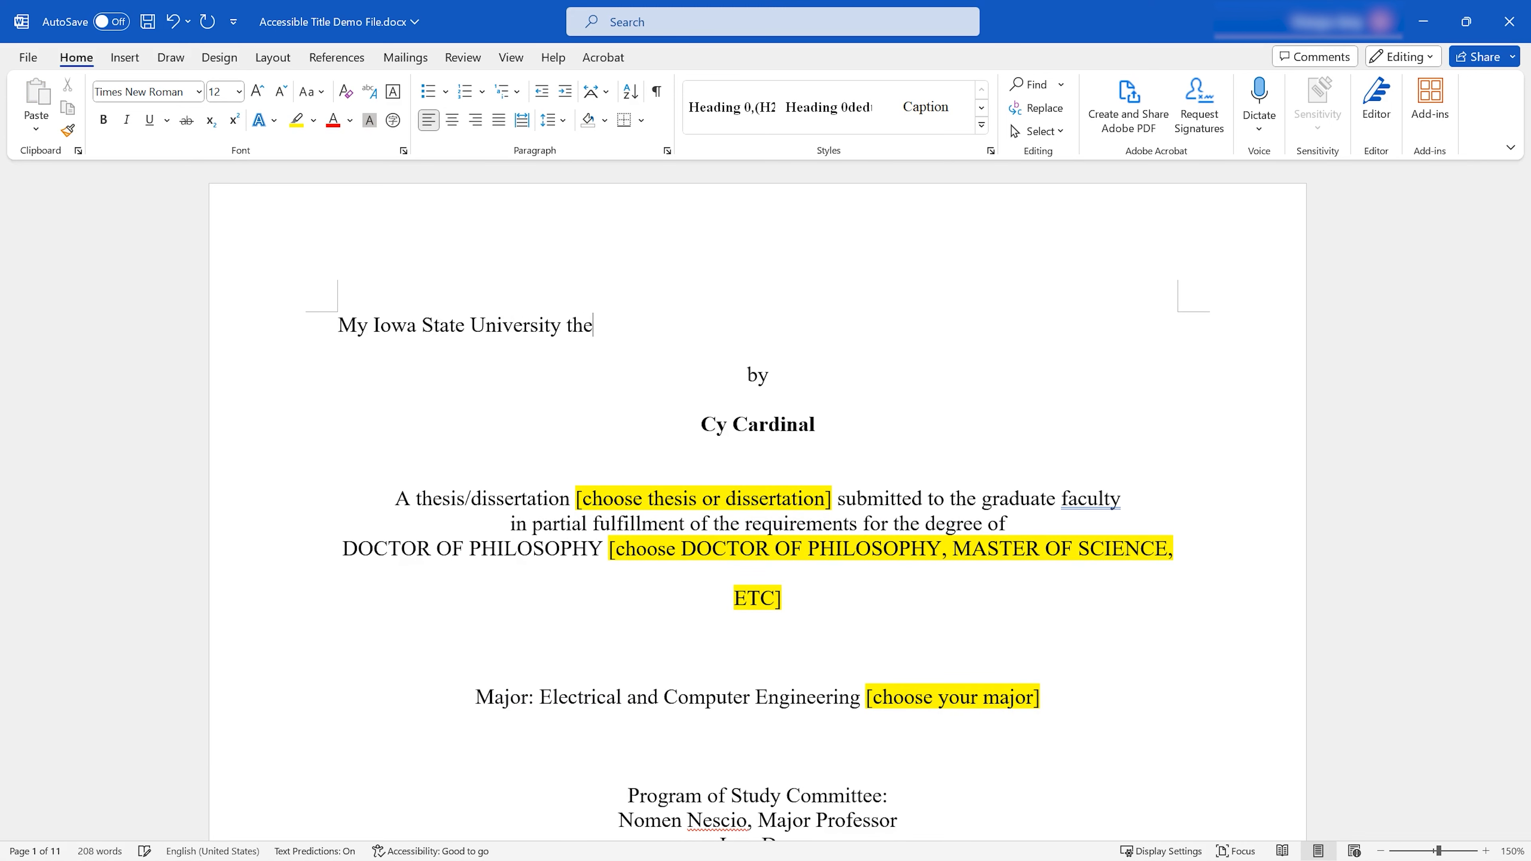
- Complete the first line with "thesis/dissertation title page: A sample"
text(thesis/dissertation title page:)
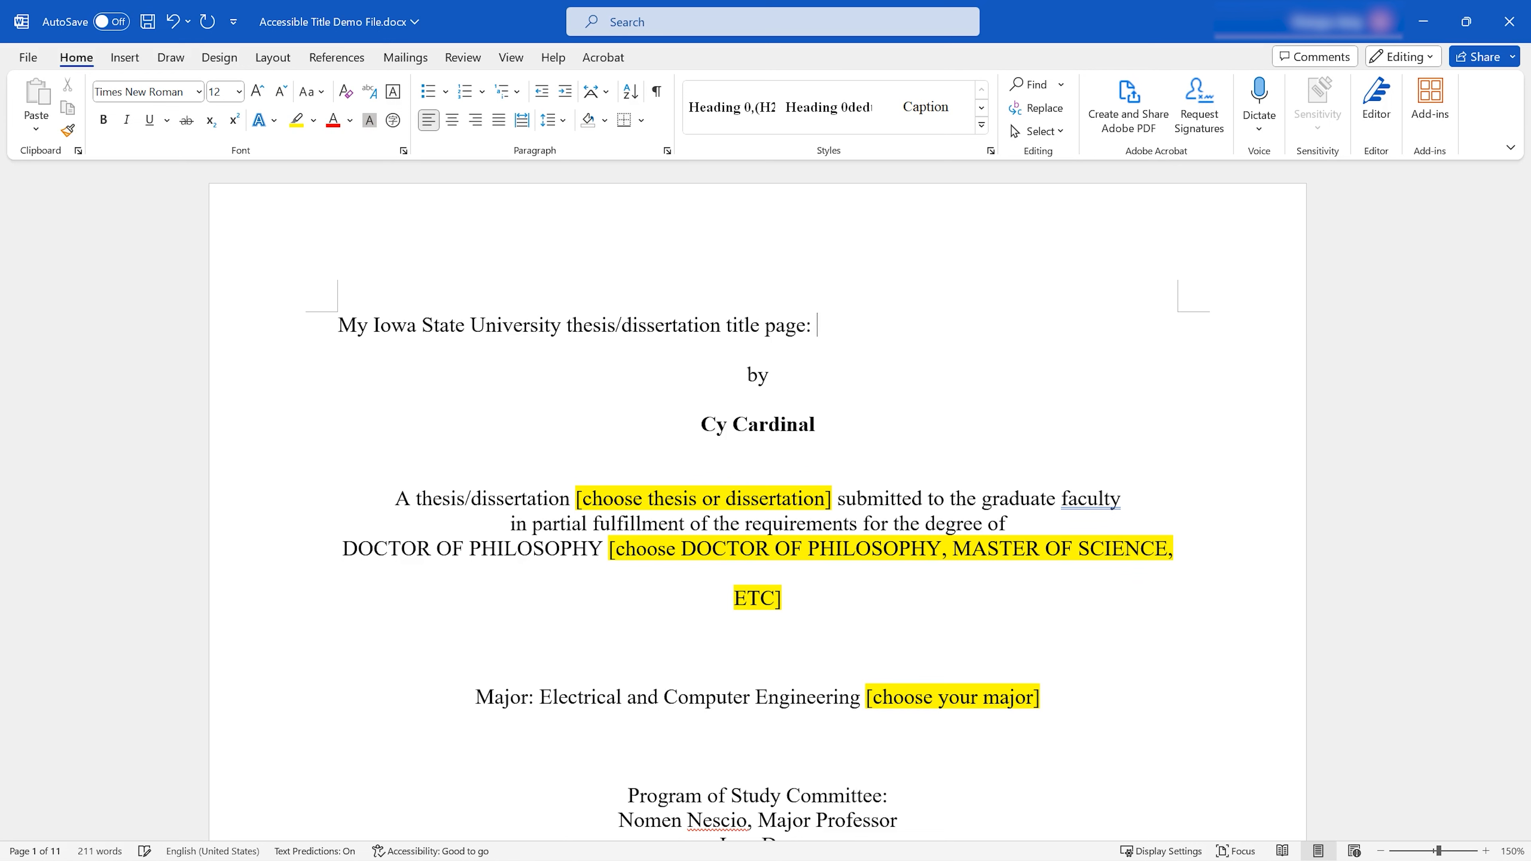
text(A sample)
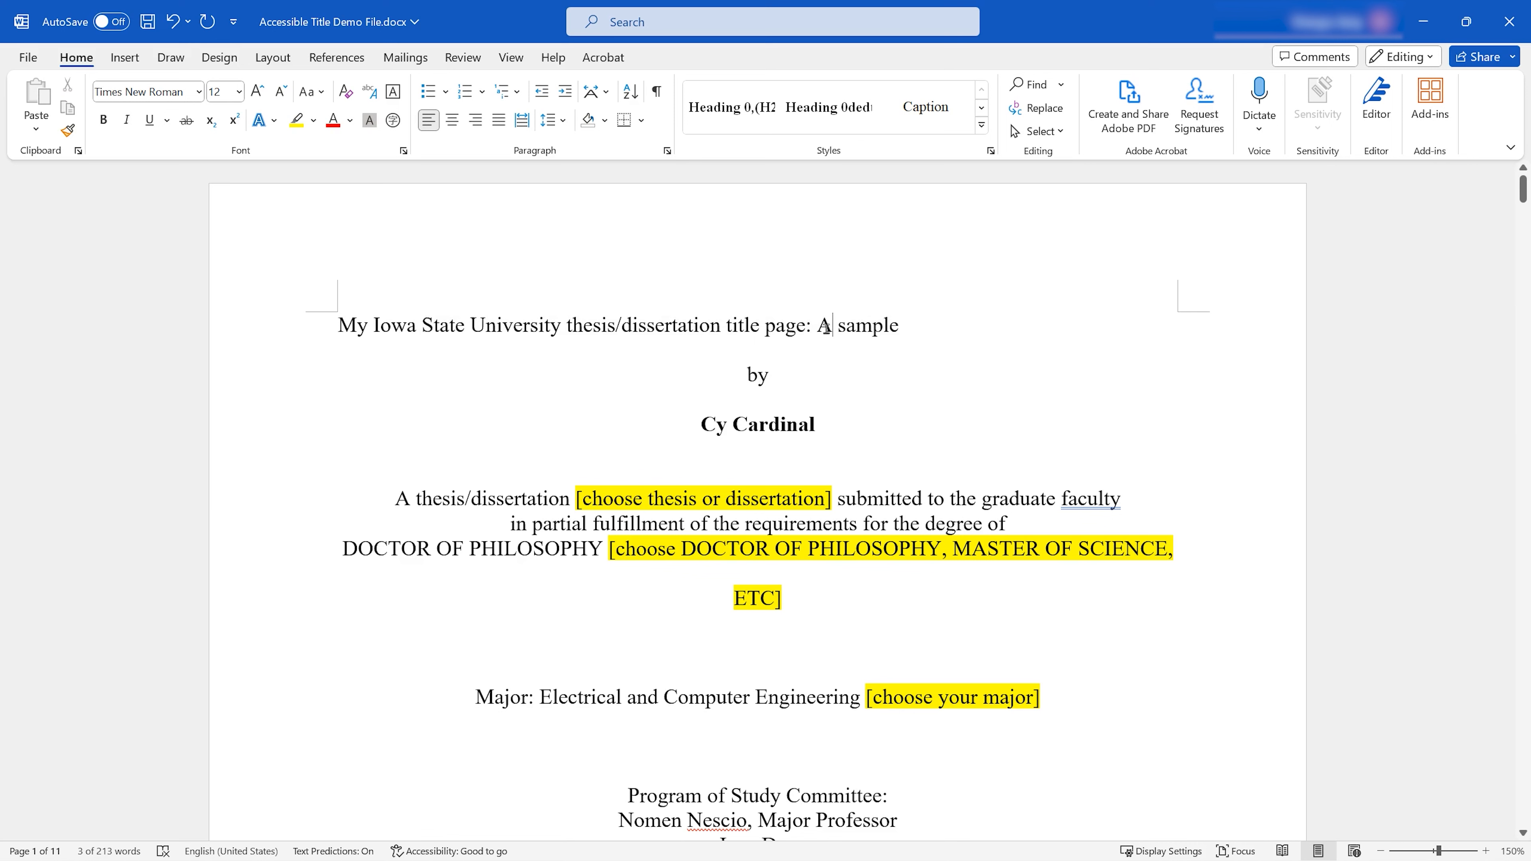
- Apply the Heading 1 (H1) Thesis/Dissertation Title style to the selected title line
drag(436, 325, 898, 325)
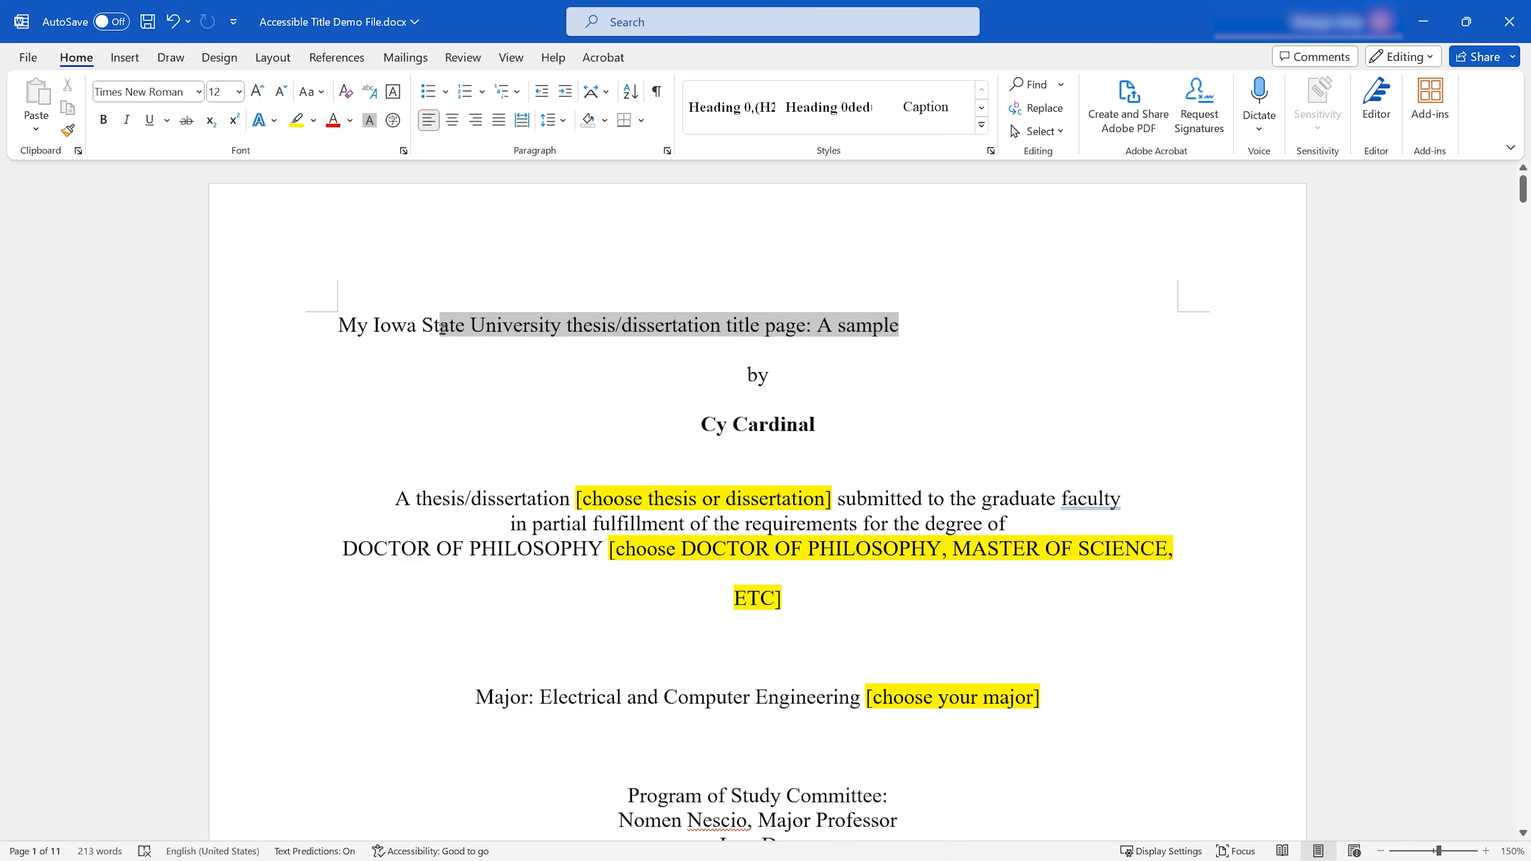
click(989, 149)
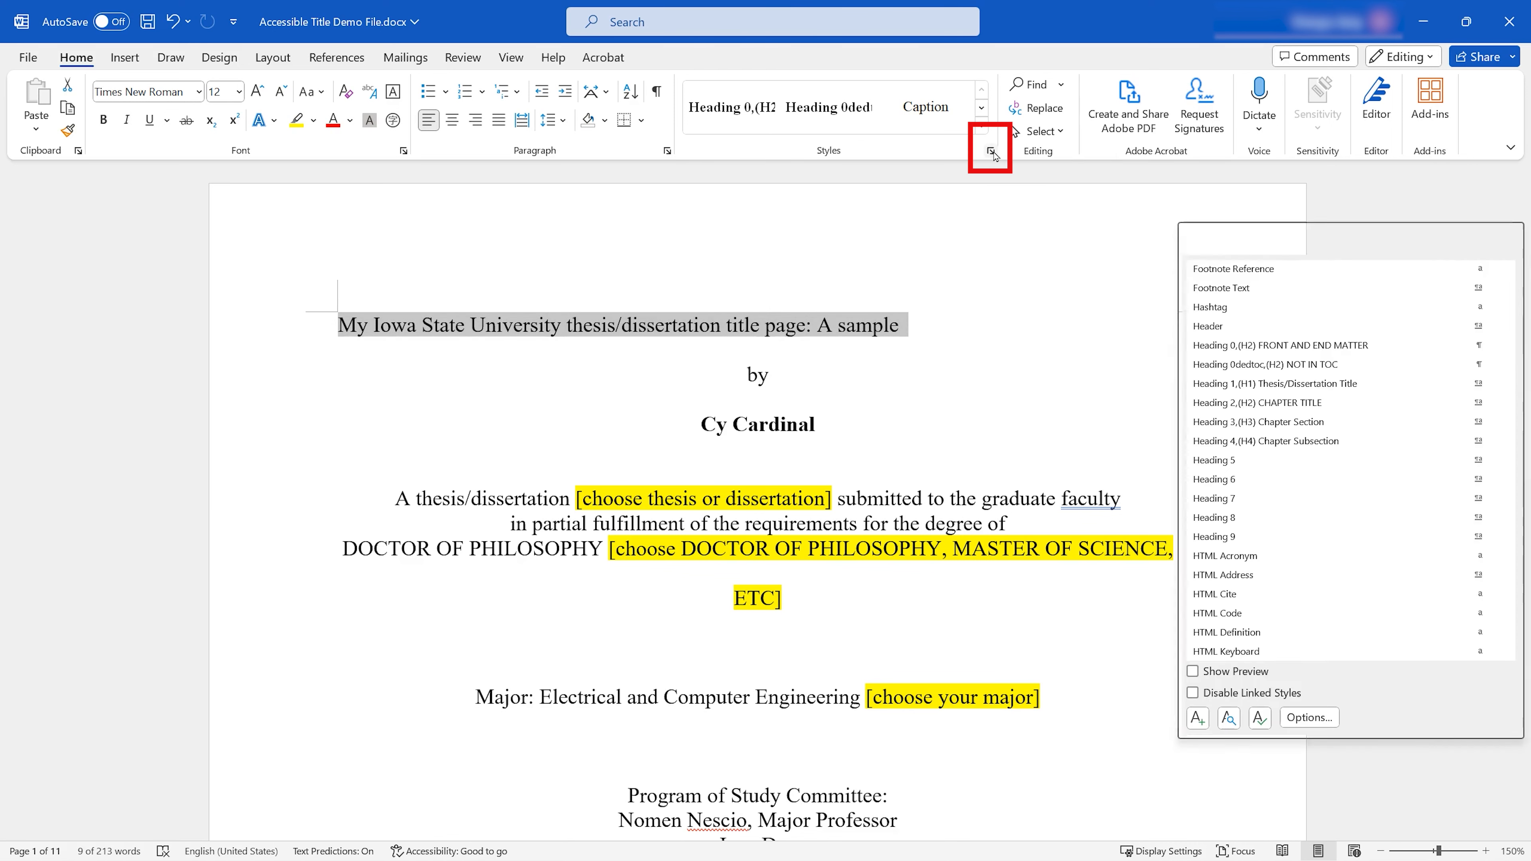
click(988, 148)
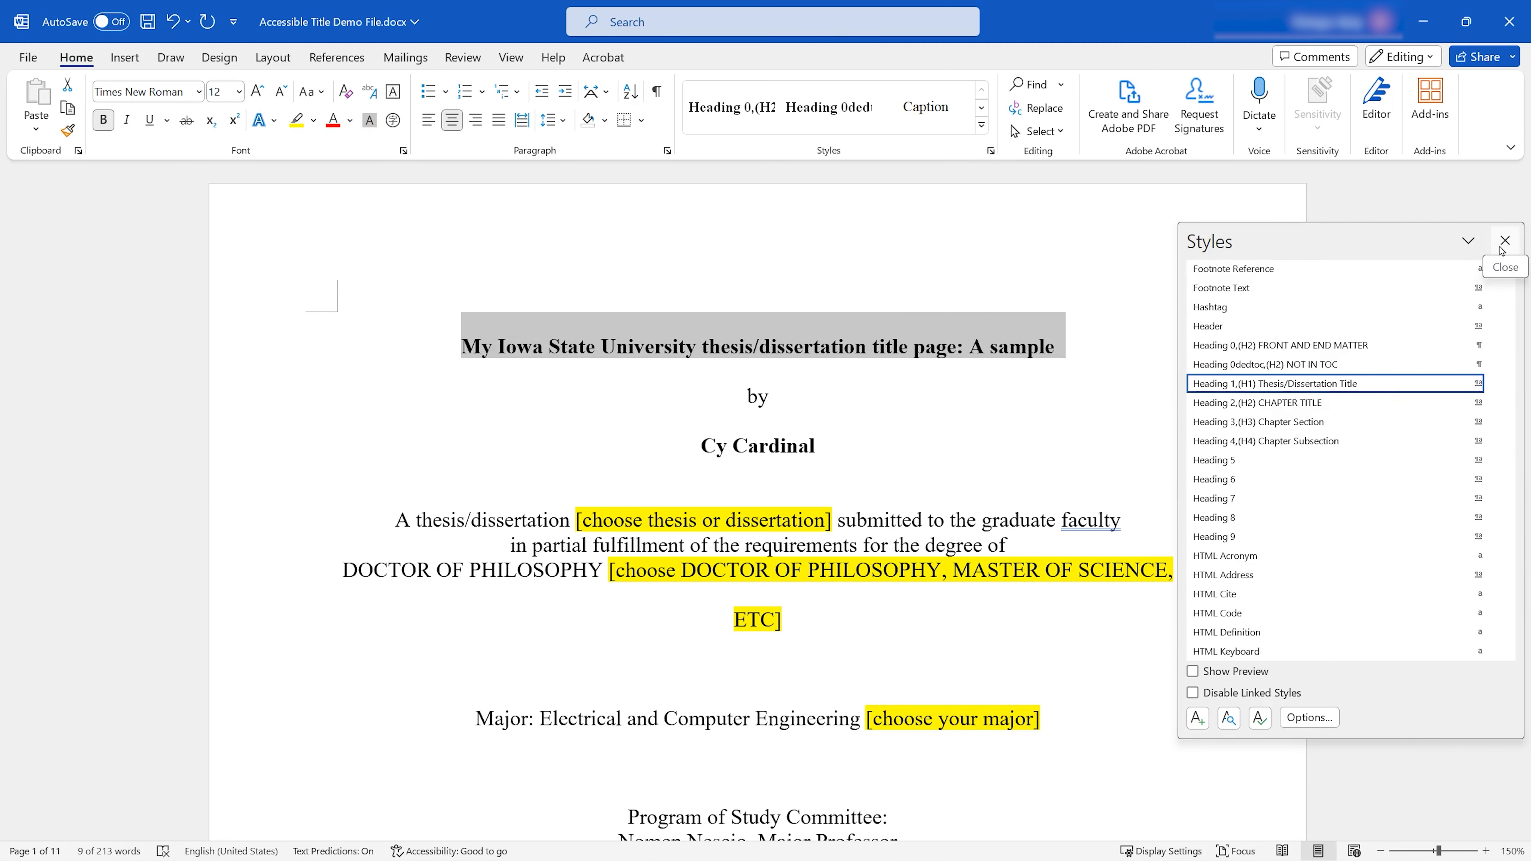
click(1505, 241)
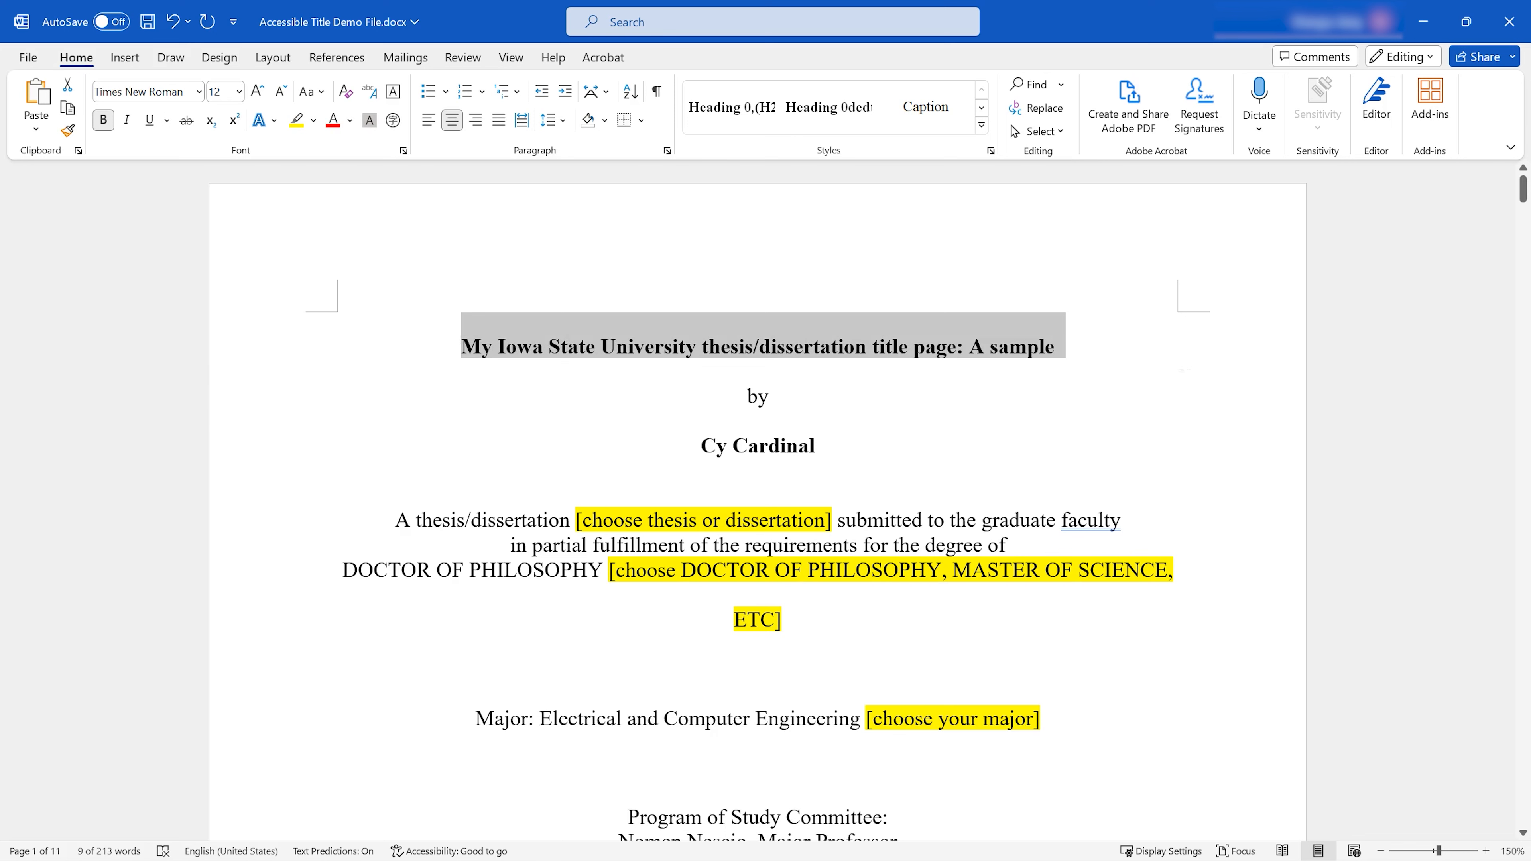
- Set the document Title property to the thesis title via File > Info, then start Save As PDF
click(27, 56)
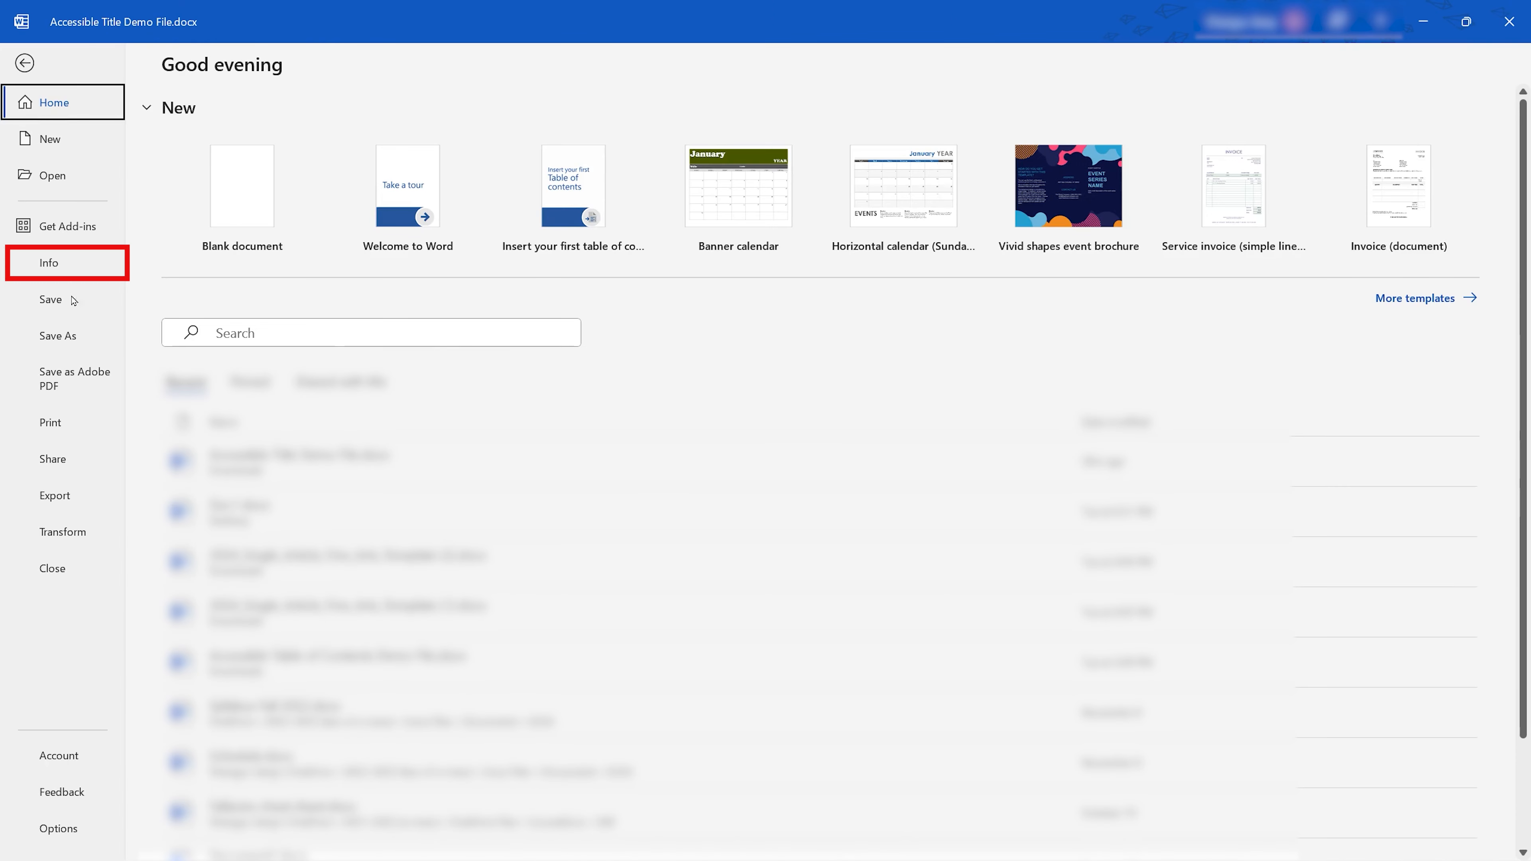
click(51, 262)
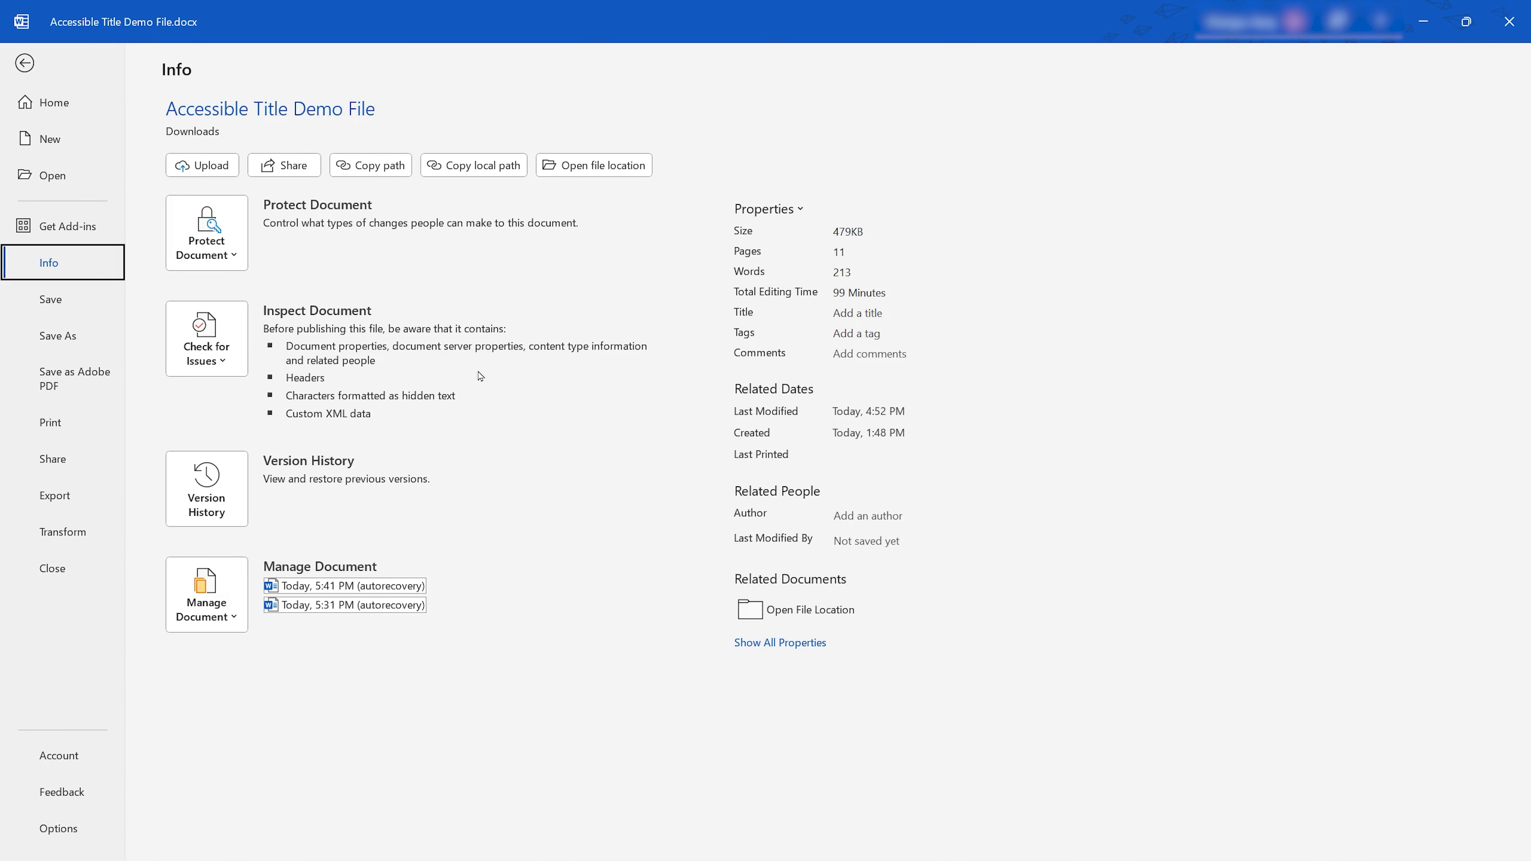
click(866, 313)
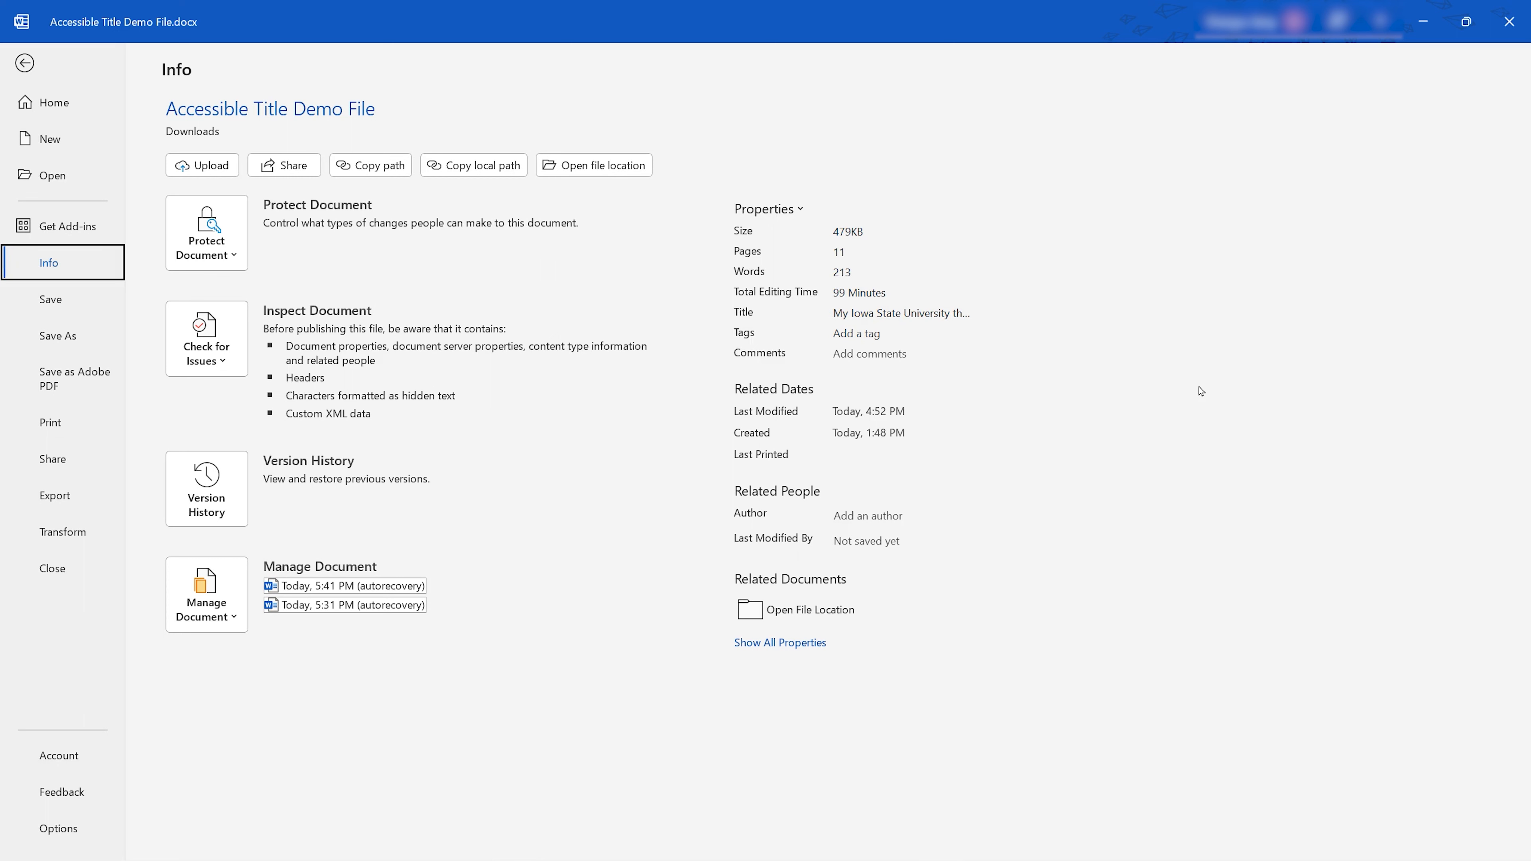
click(75, 379)
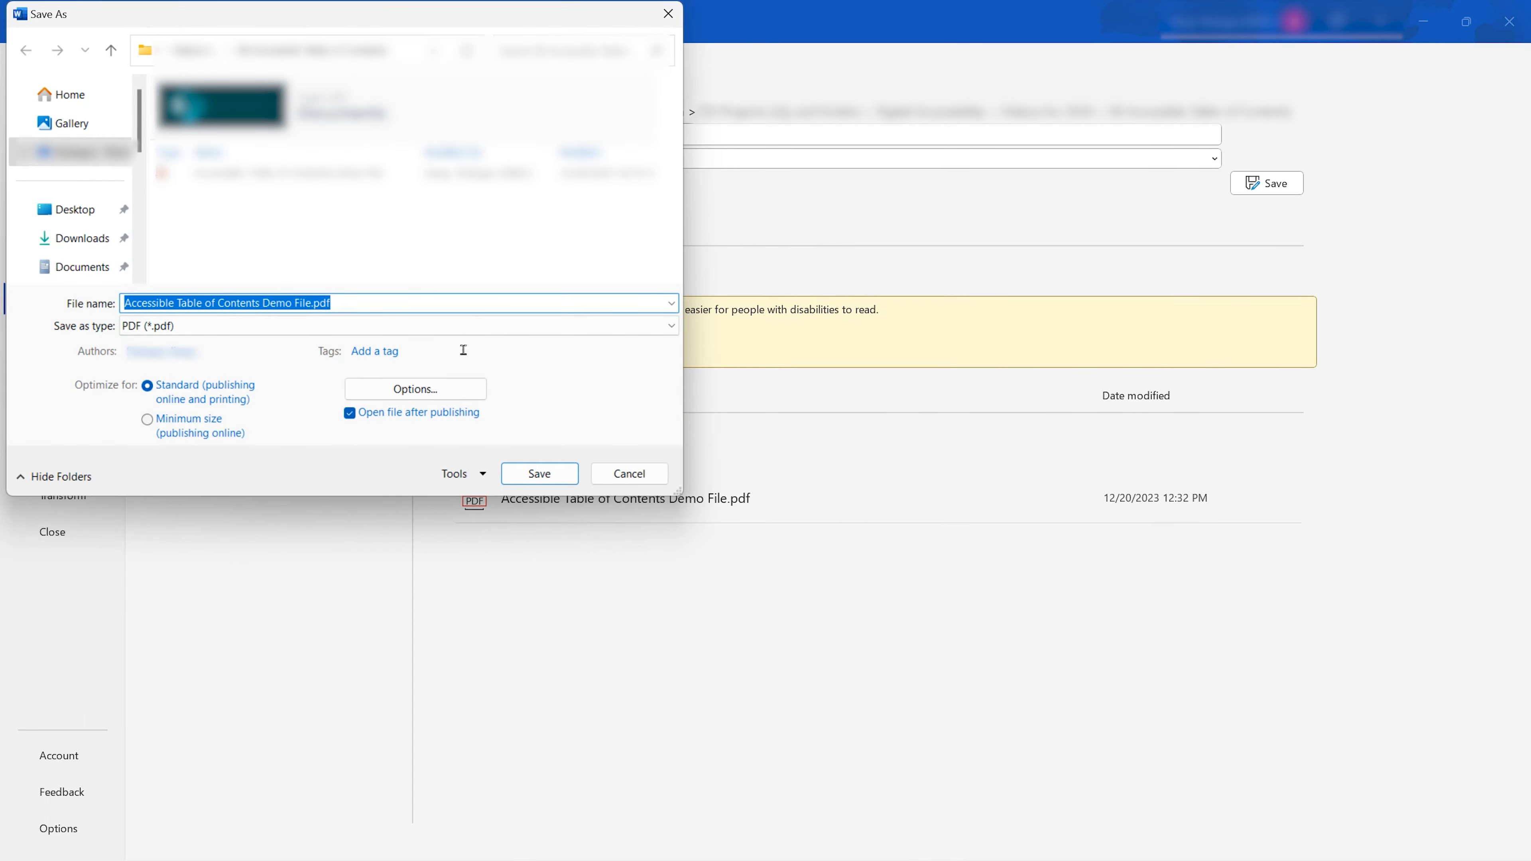
- Enable Document structure tags for accessibility in the PDF export options
click(414, 389)
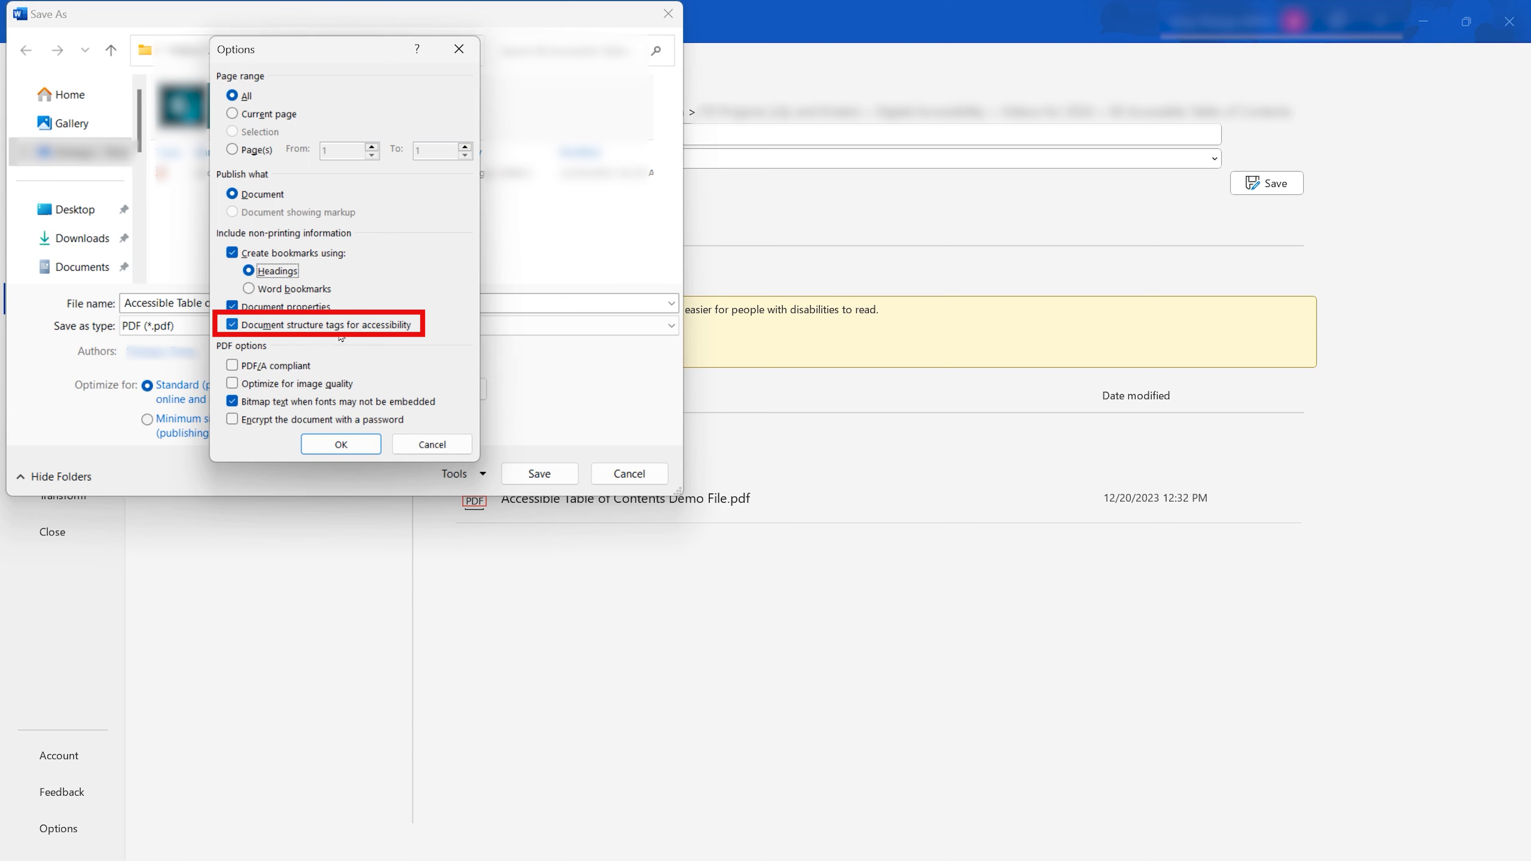
click(339, 444)
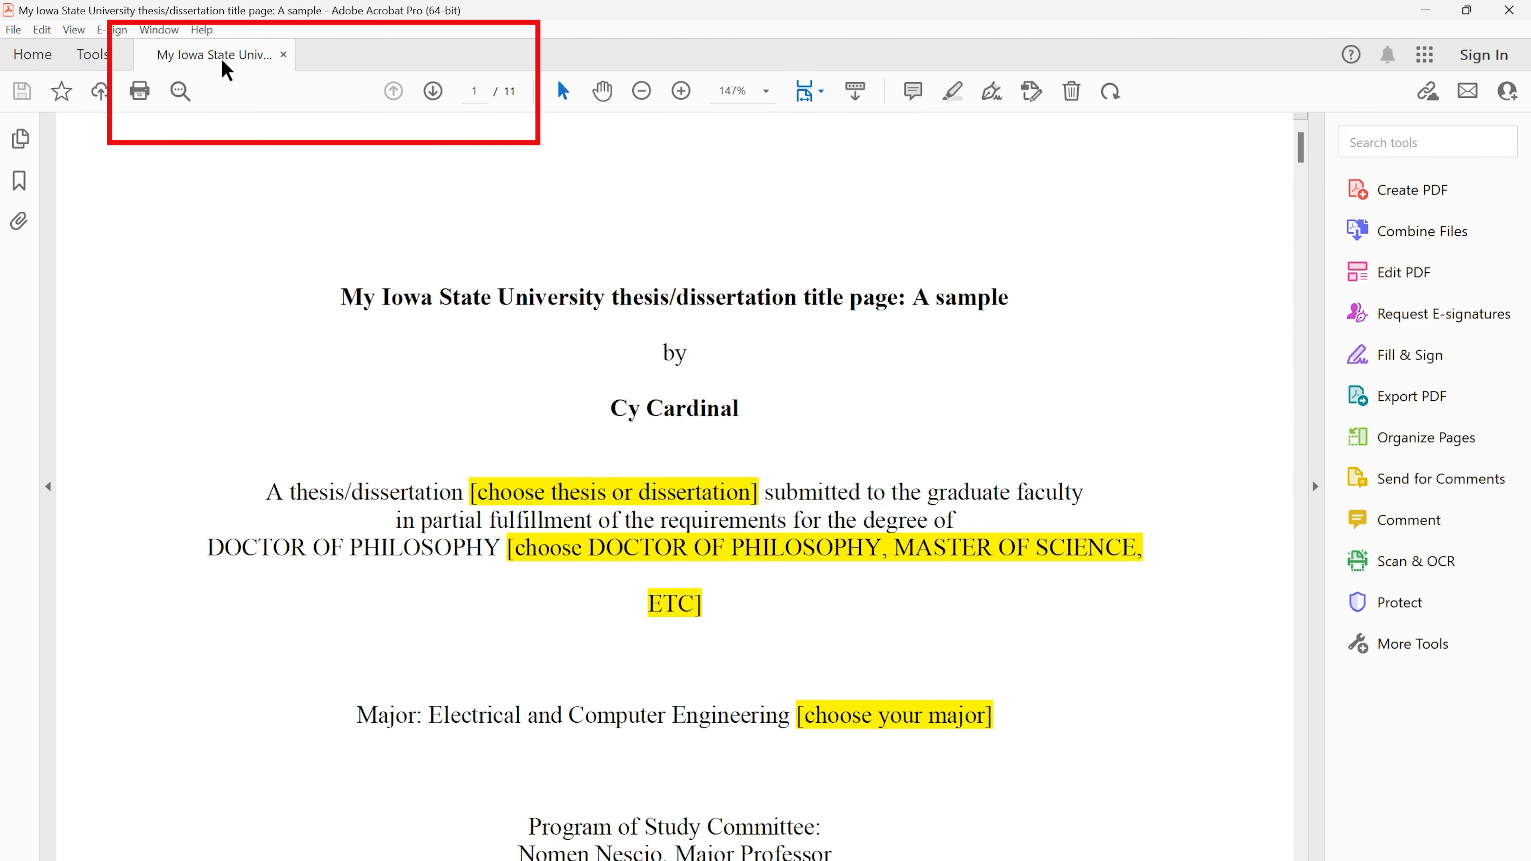
mouse_move(215, 55)
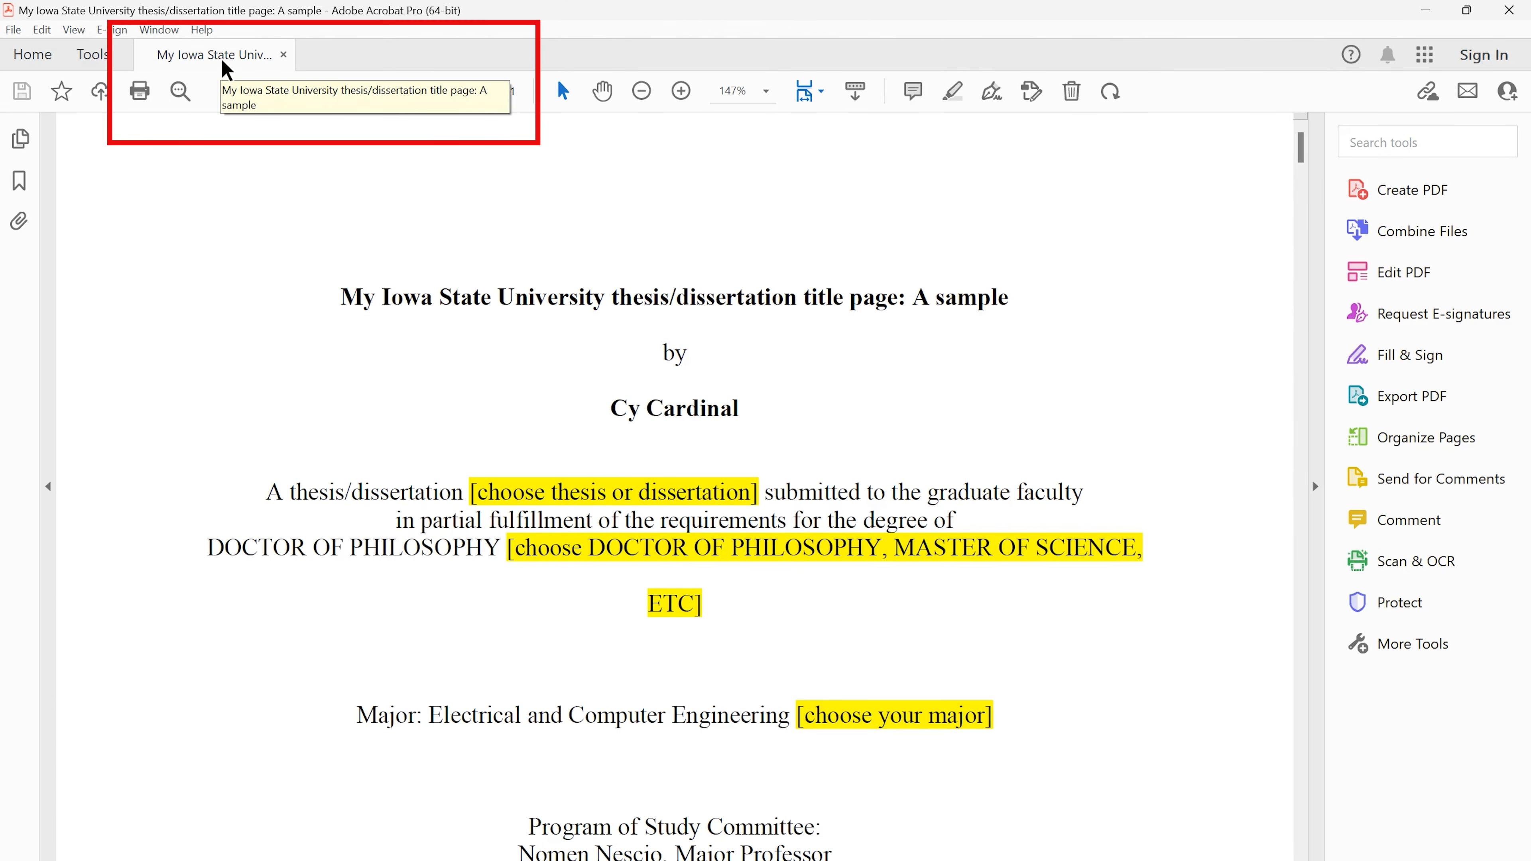
- Set Acrobat's Document Properties Initial View to show the Document Title in the window
click(14, 30)
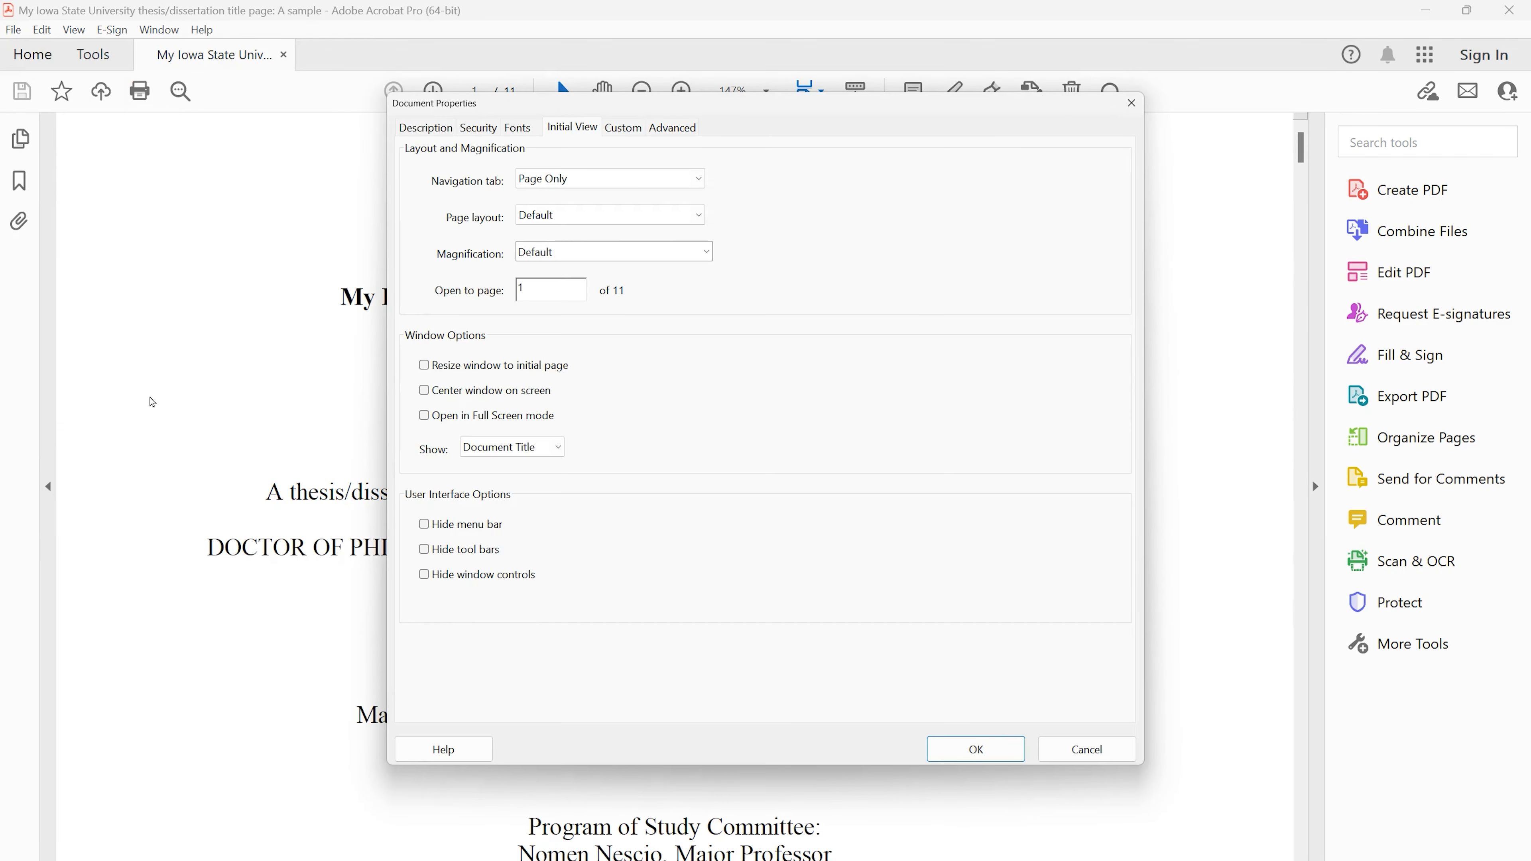
click(511, 447)
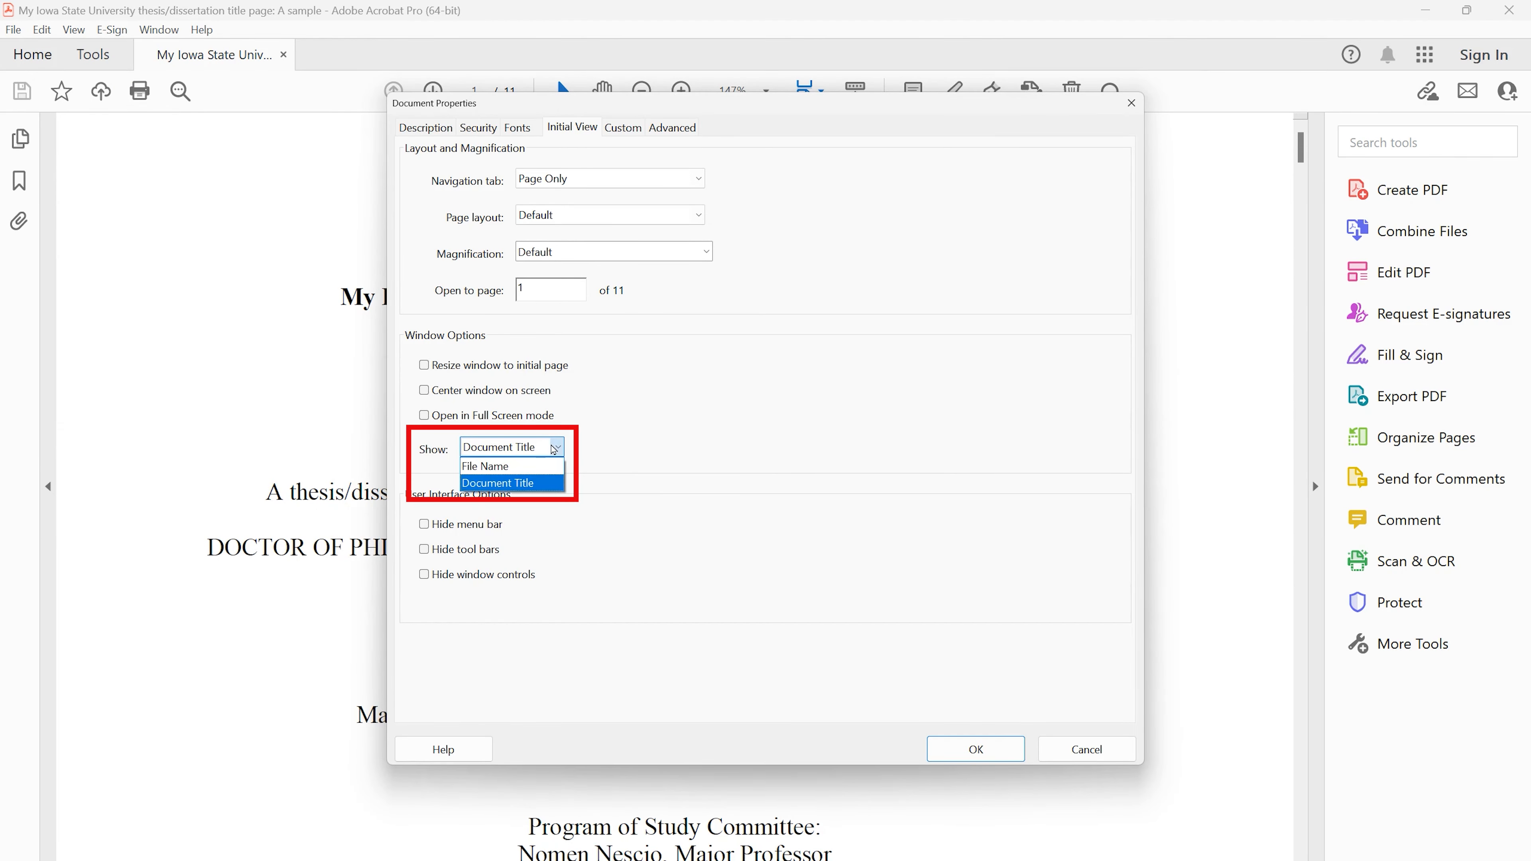
click(497, 483)
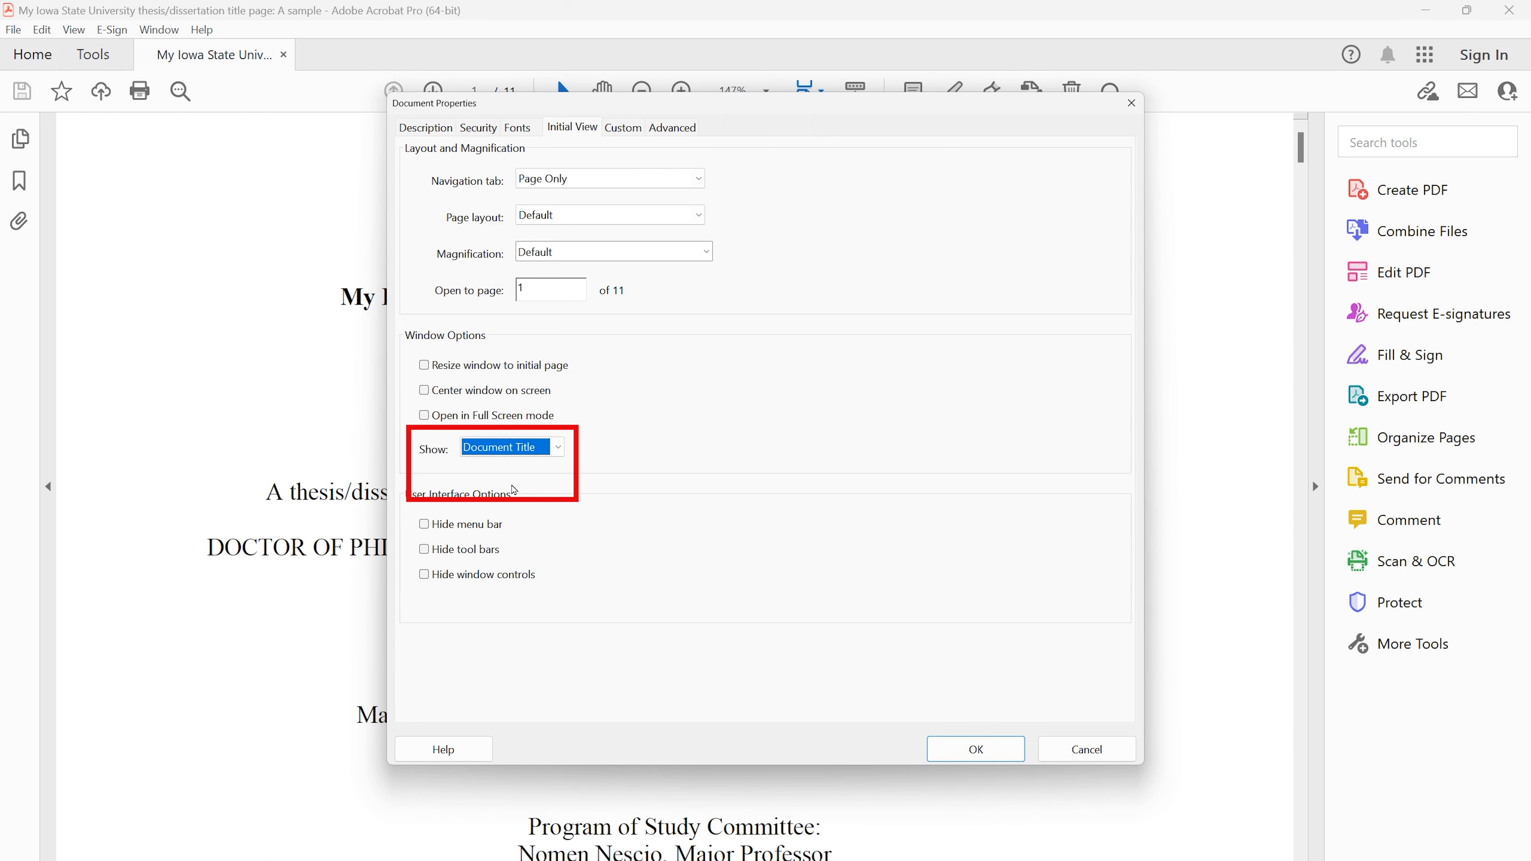